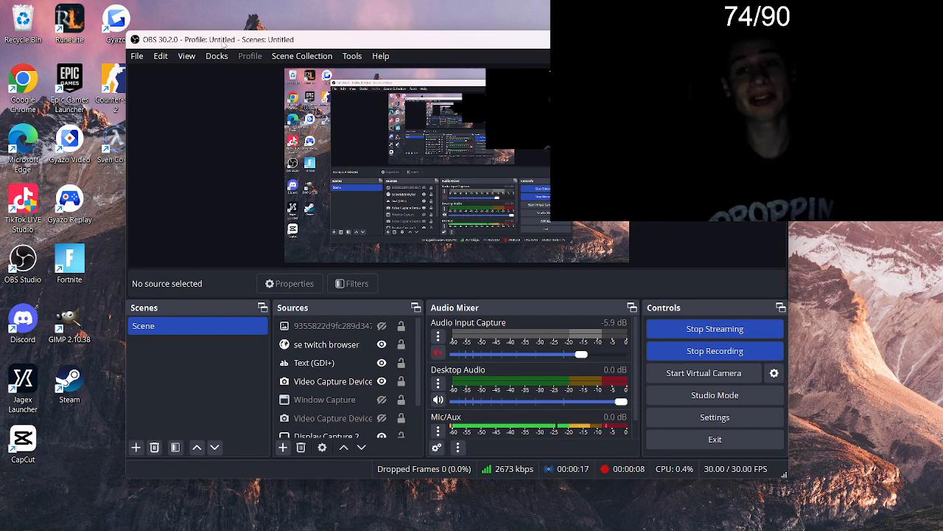
mouse_move(160, 56)
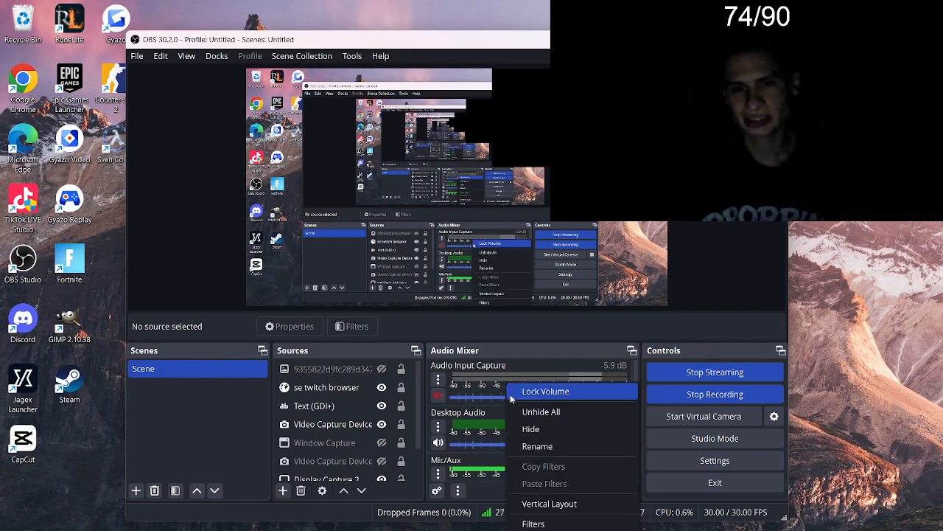
mouse_move(531, 428)
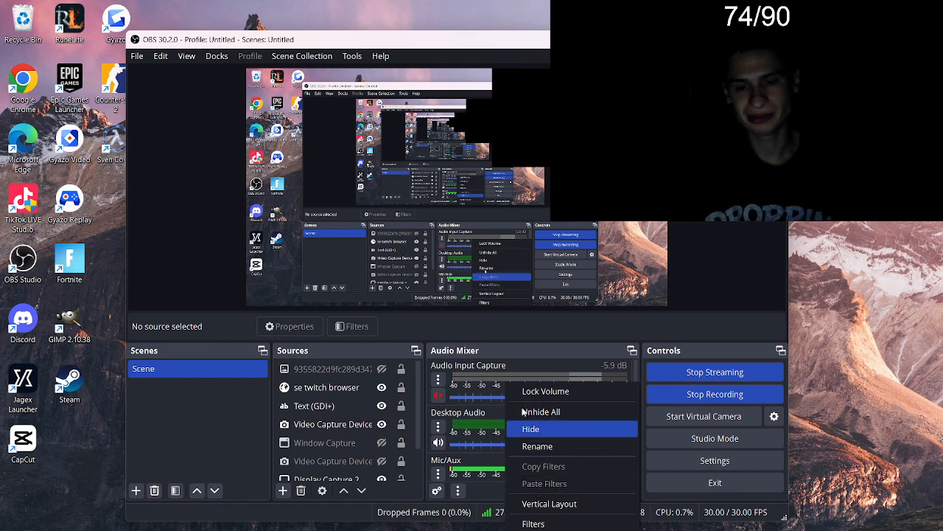
left_click(541, 412)
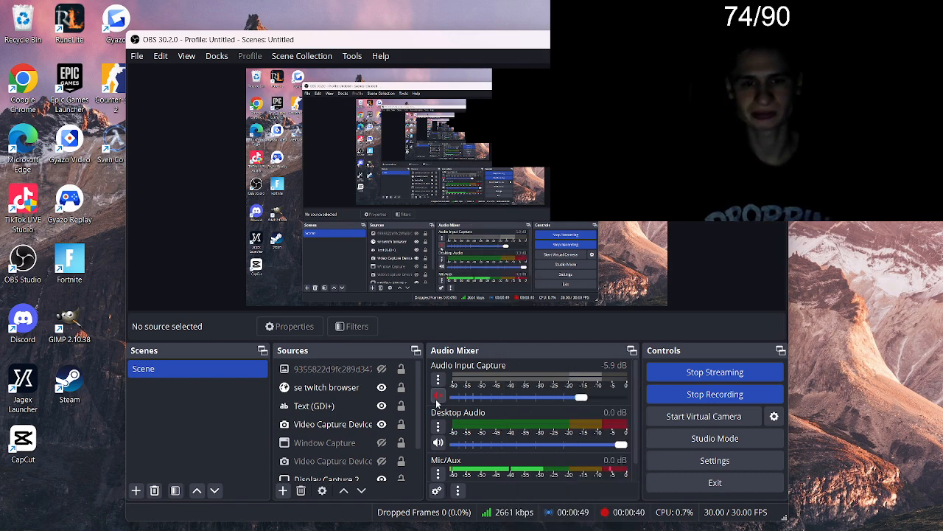